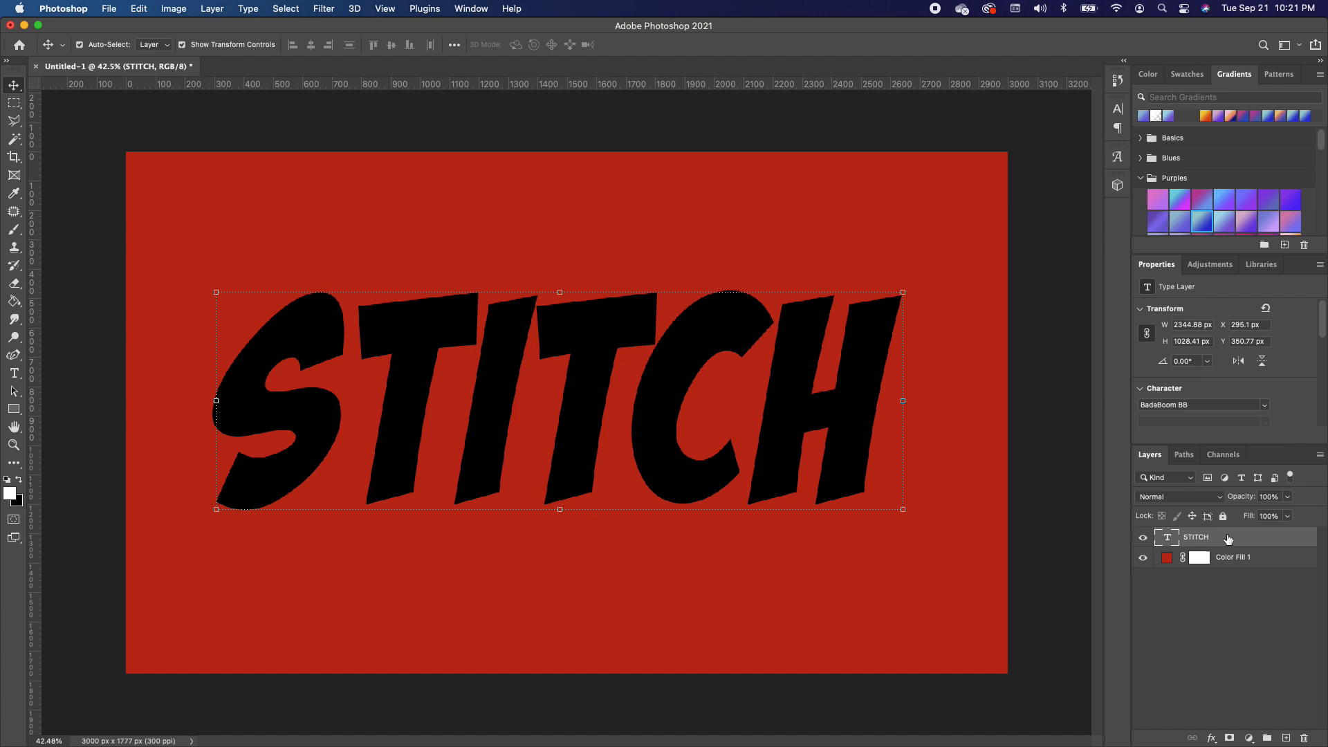
# Step: Duplicate the STITCH text layer (Cmd+J) and hide the original
pyautogui.press('cmd+j')
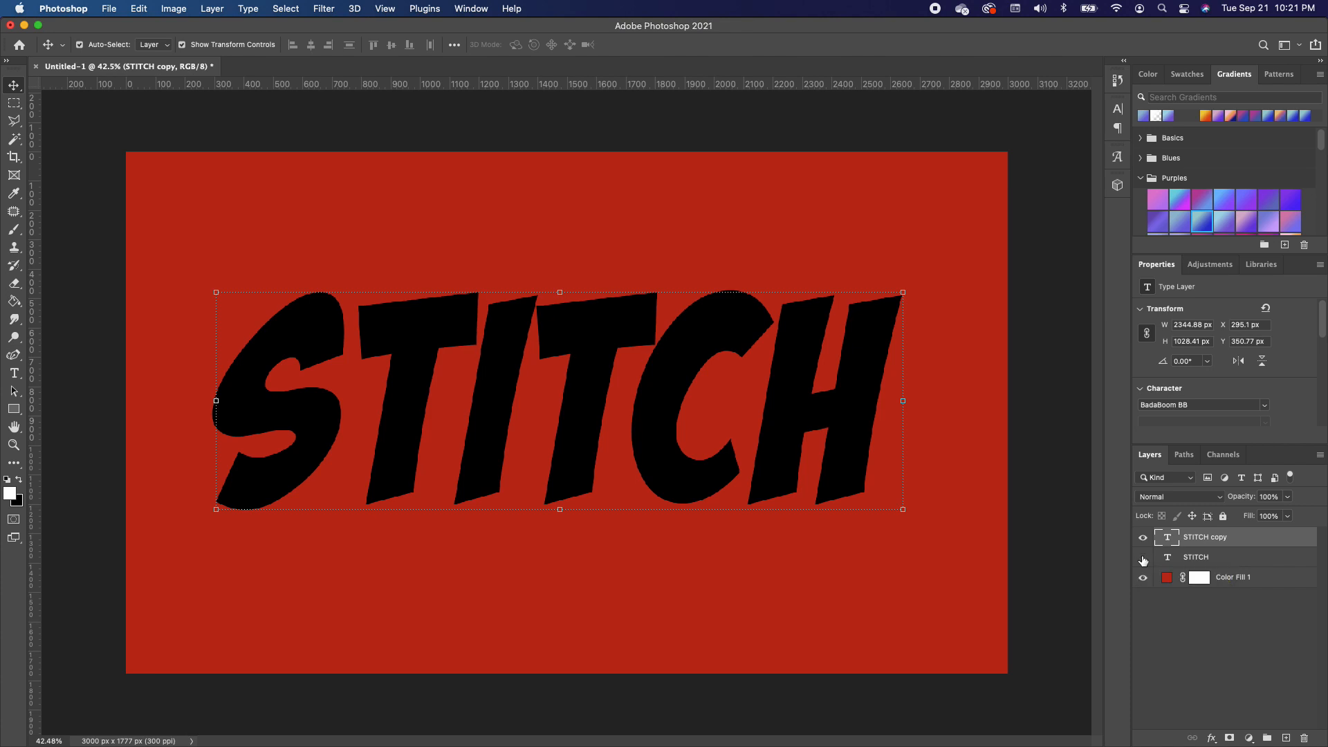
pyautogui.click(1143, 556)
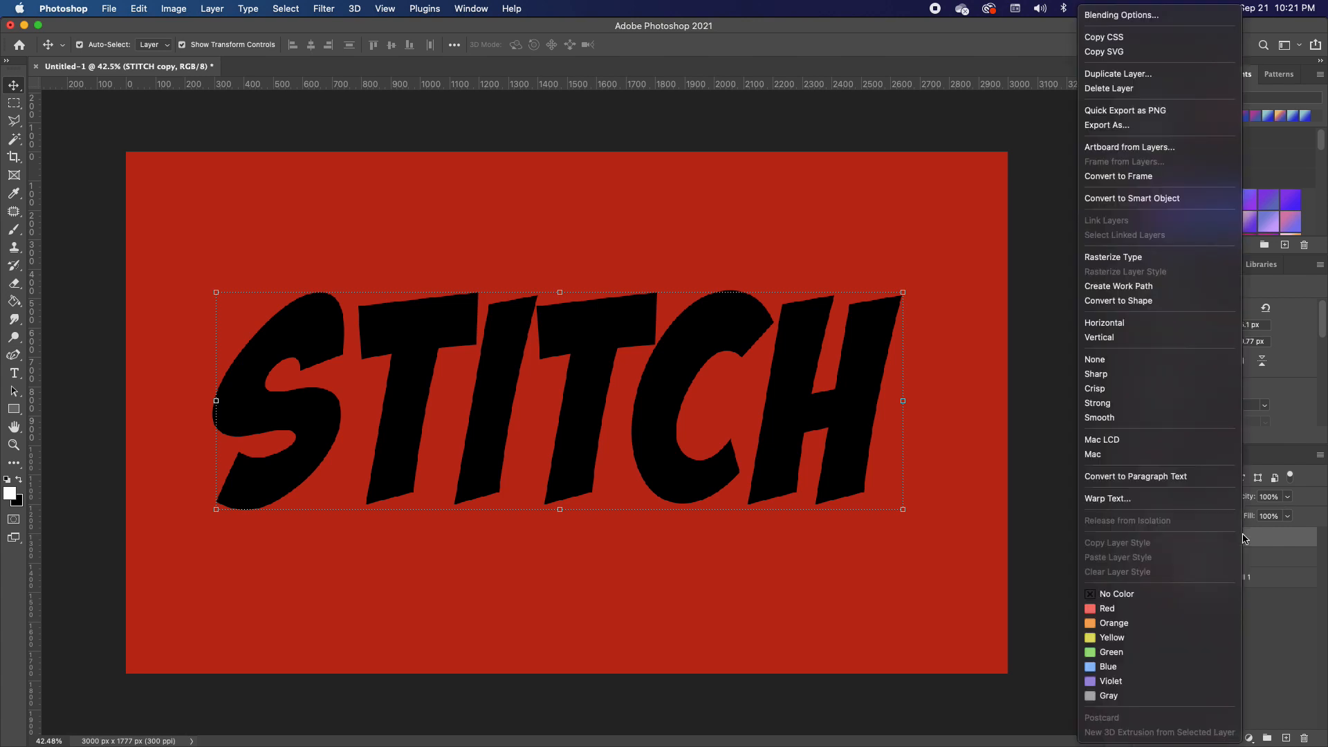
pyautogui.moveTo(1159, 300)
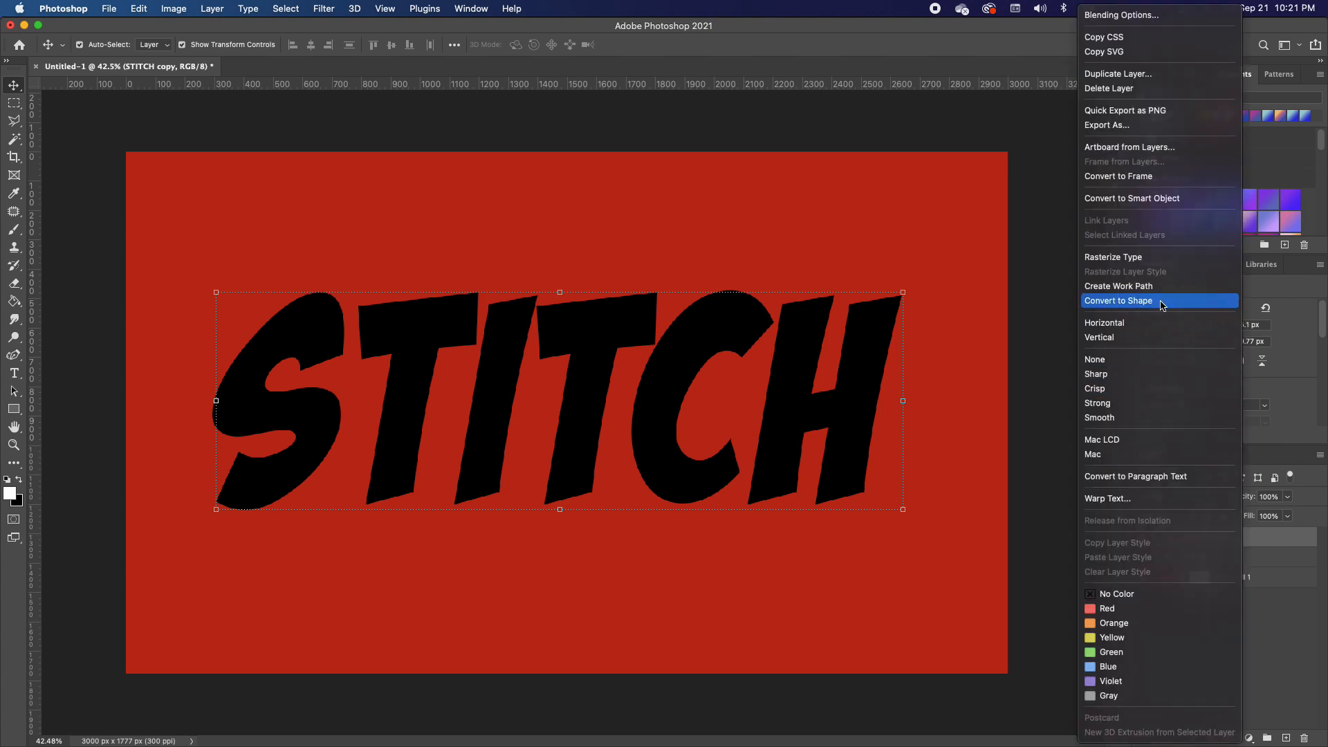
# Step: Convert the STITCH copy text layer to a vector shape
pyautogui.click(1118, 300)
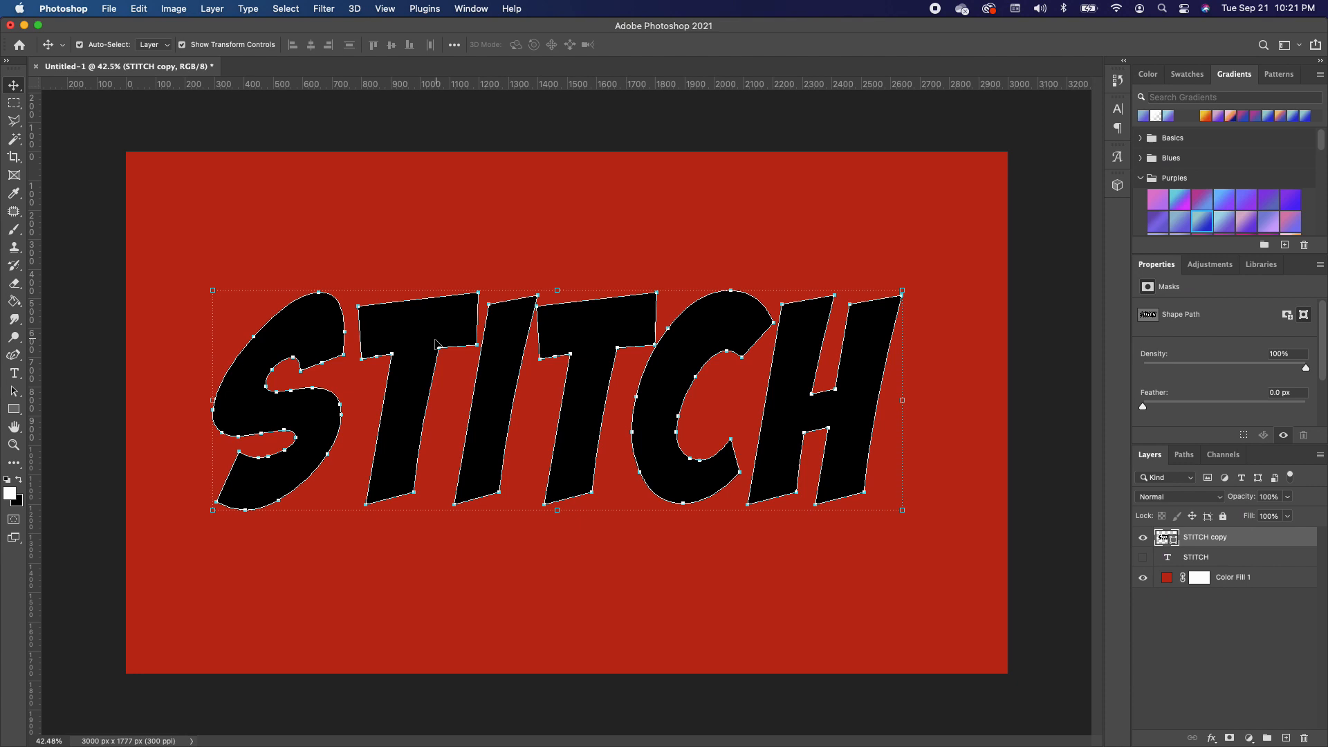
pyautogui.moveTo(13, 394)
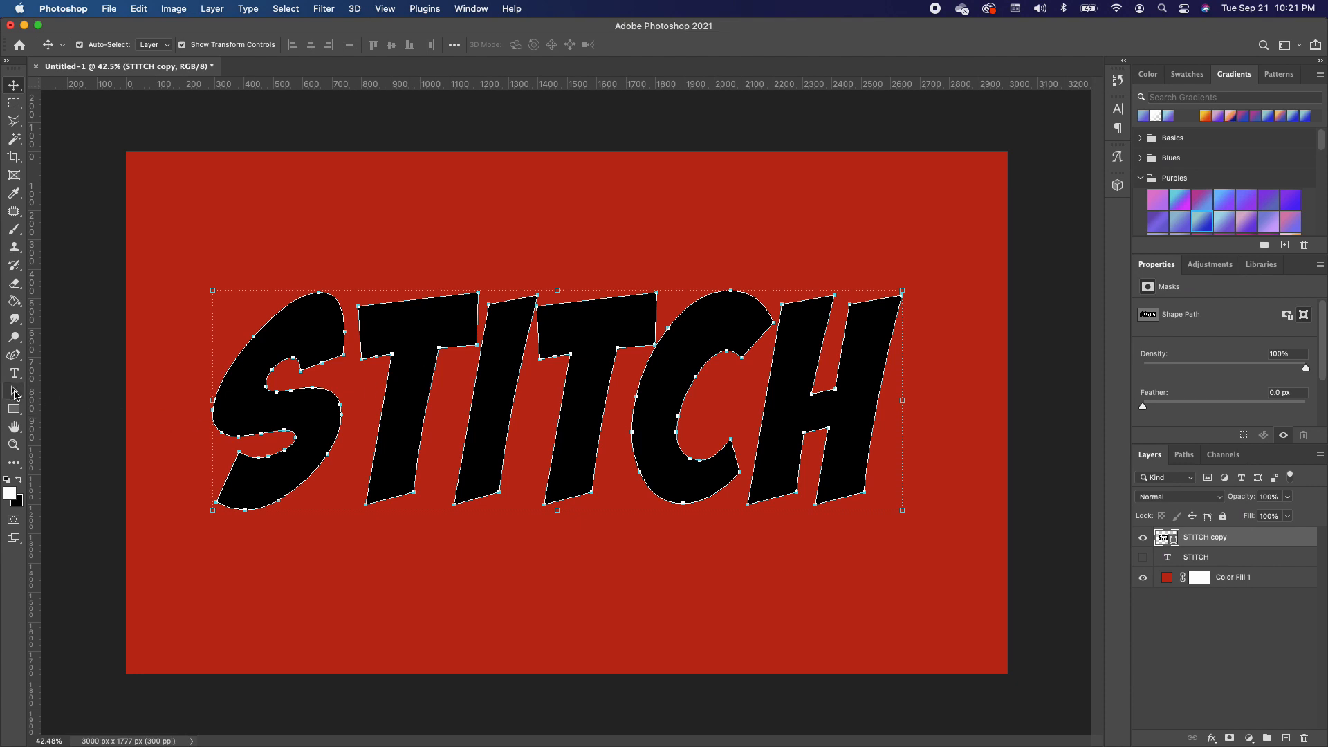
# Step: With Path Selection active, remove the shape's fill and thicken its black stroke to about 13 px
pyautogui.click(13, 390)
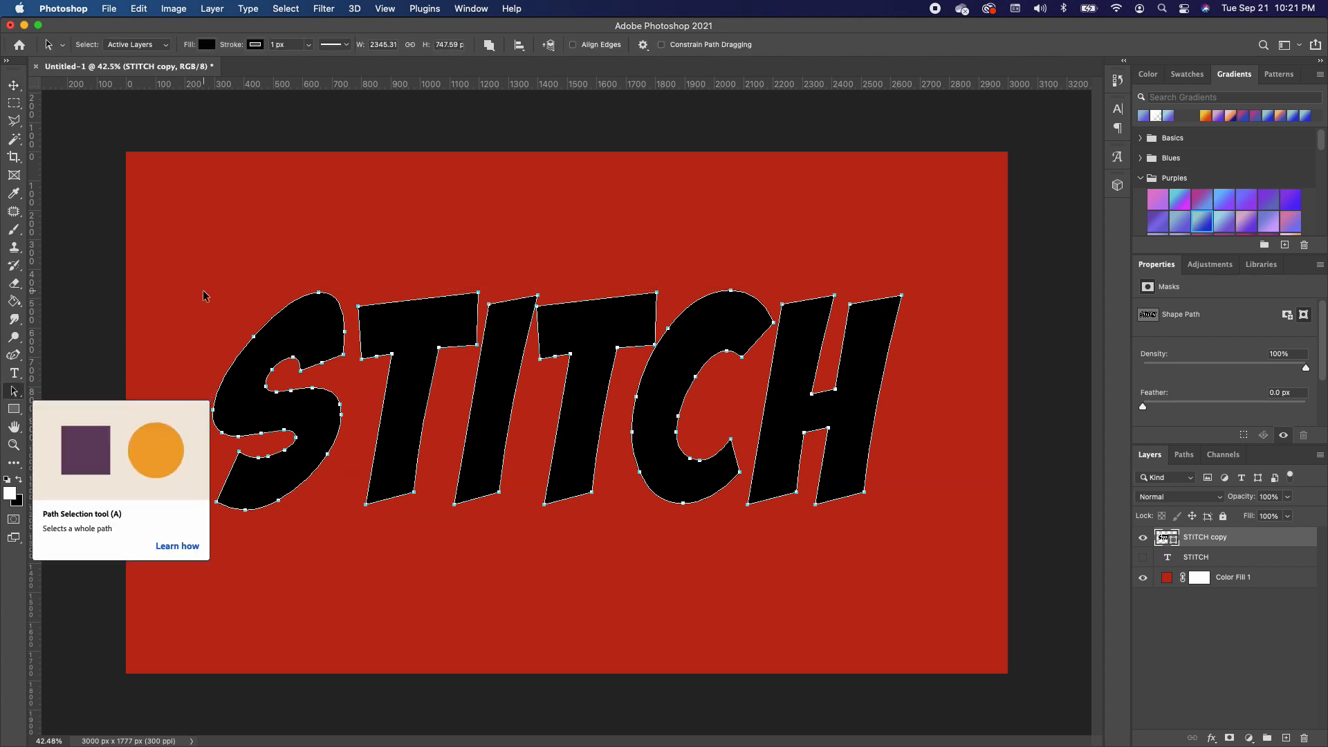
pyautogui.moveTo(196, 135)
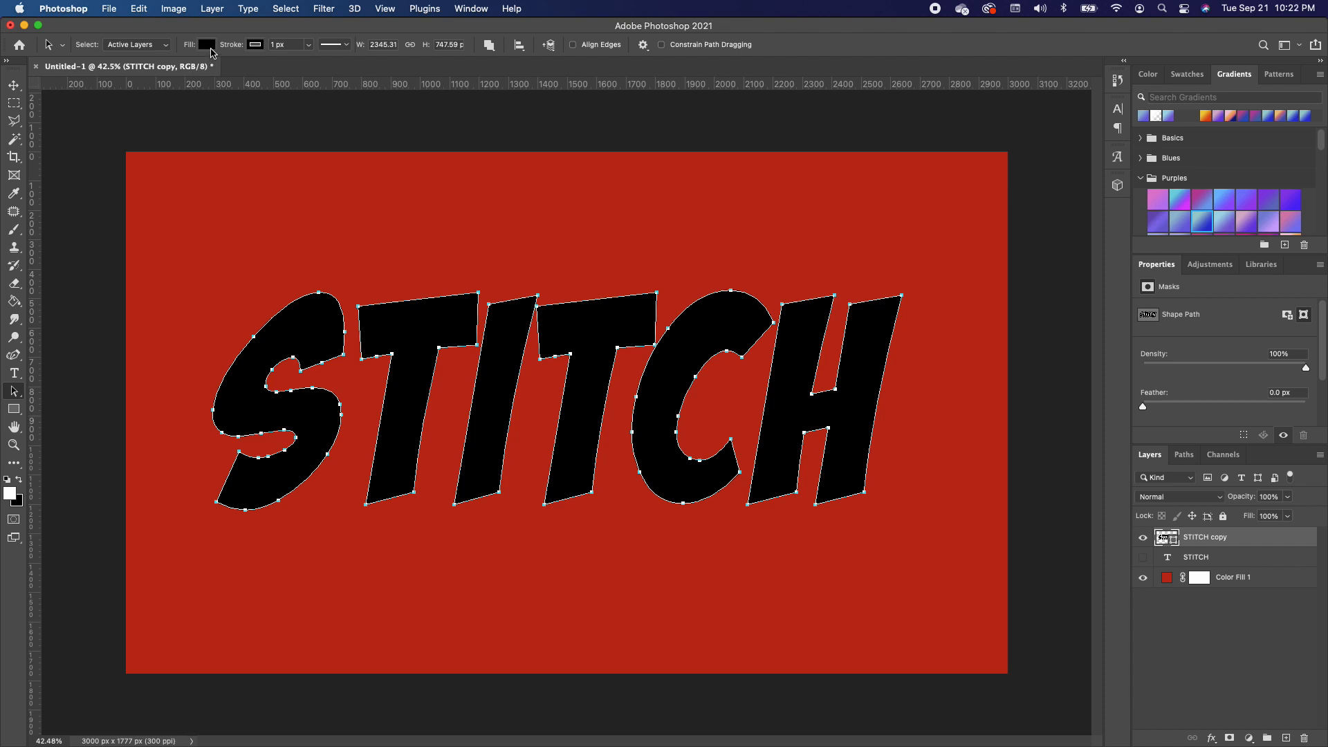
pyautogui.click(206, 44)
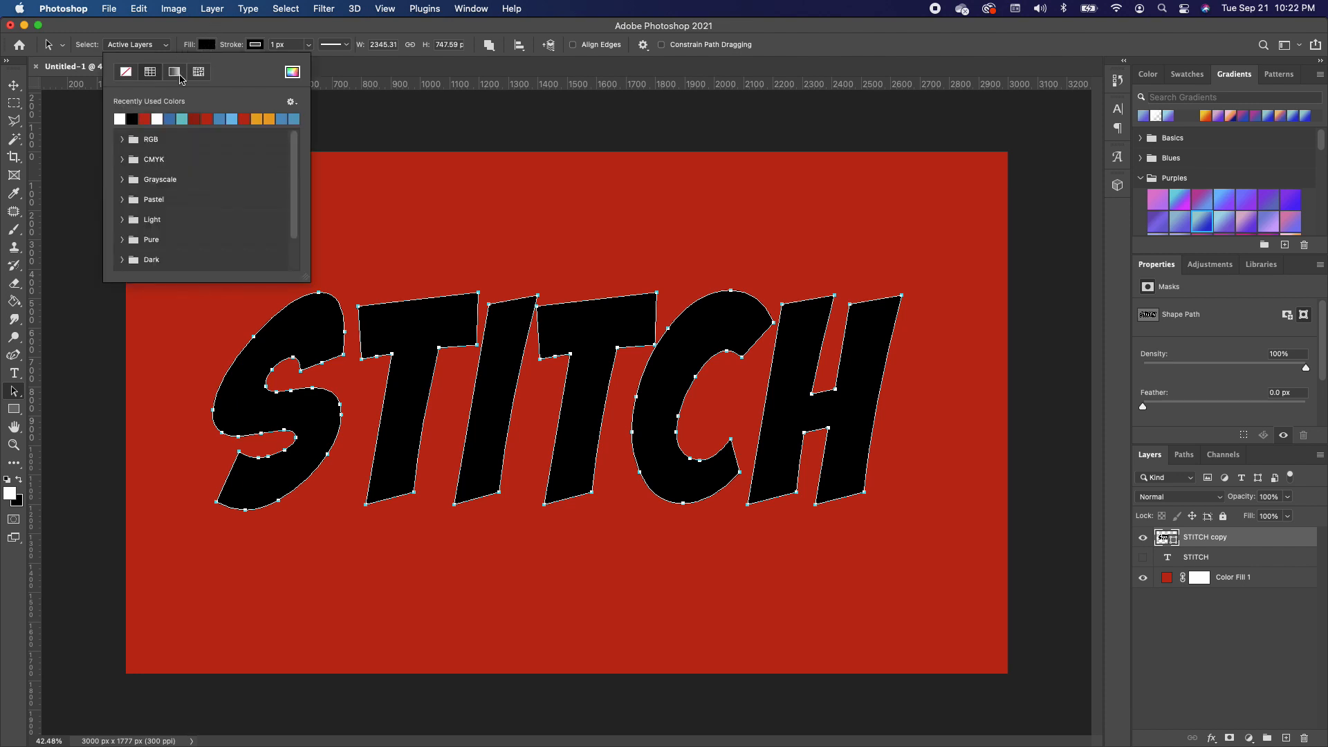
pyautogui.click(124, 70)
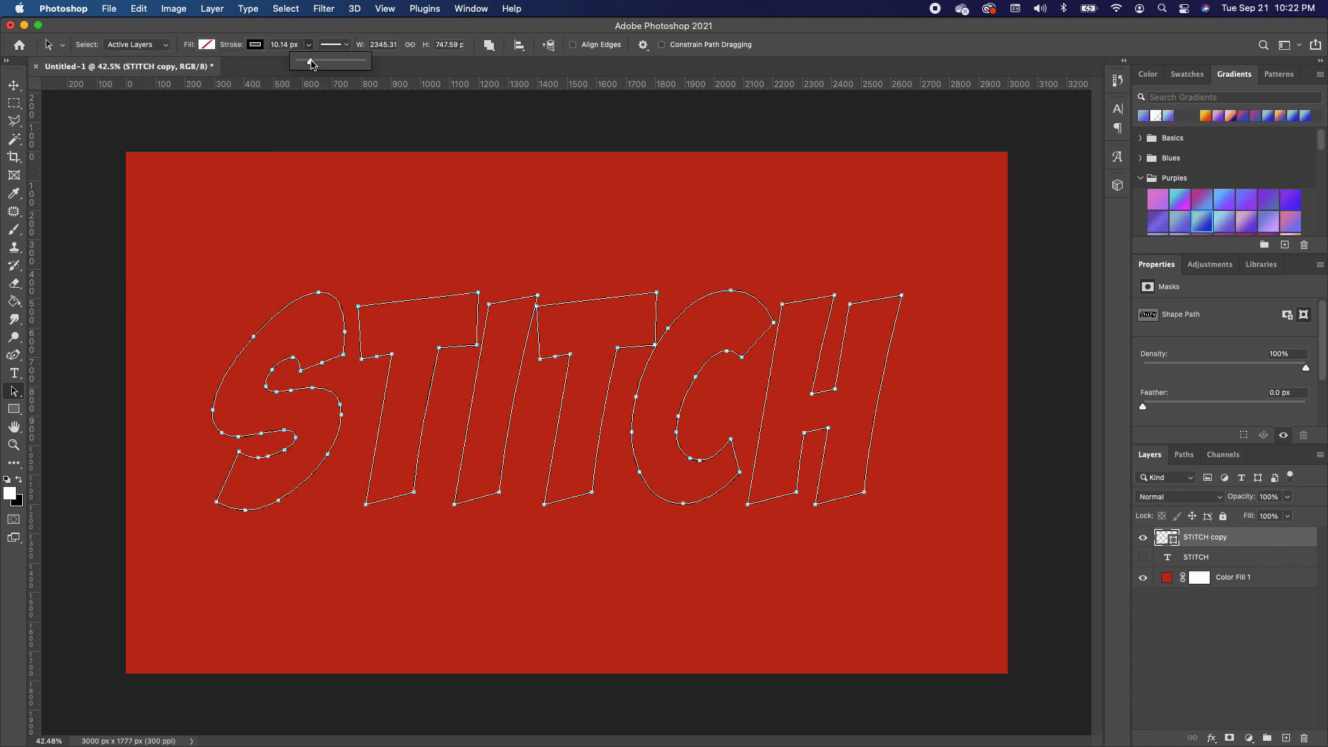
pyautogui.moveTo(310, 61); pyautogui.dragTo(323, 61)
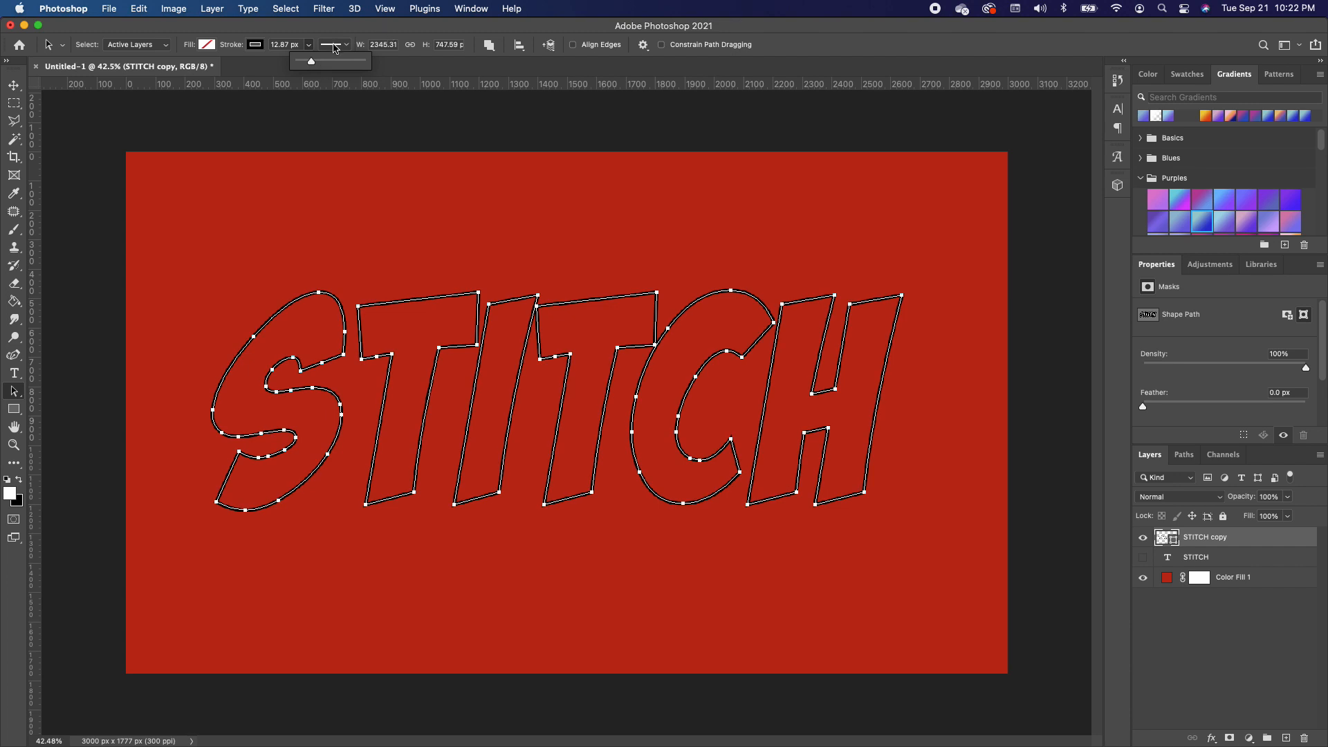
# Step: In Stroke Options choose the dashed line and set the stroke's path alignment
pyautogui.click(331, 44)
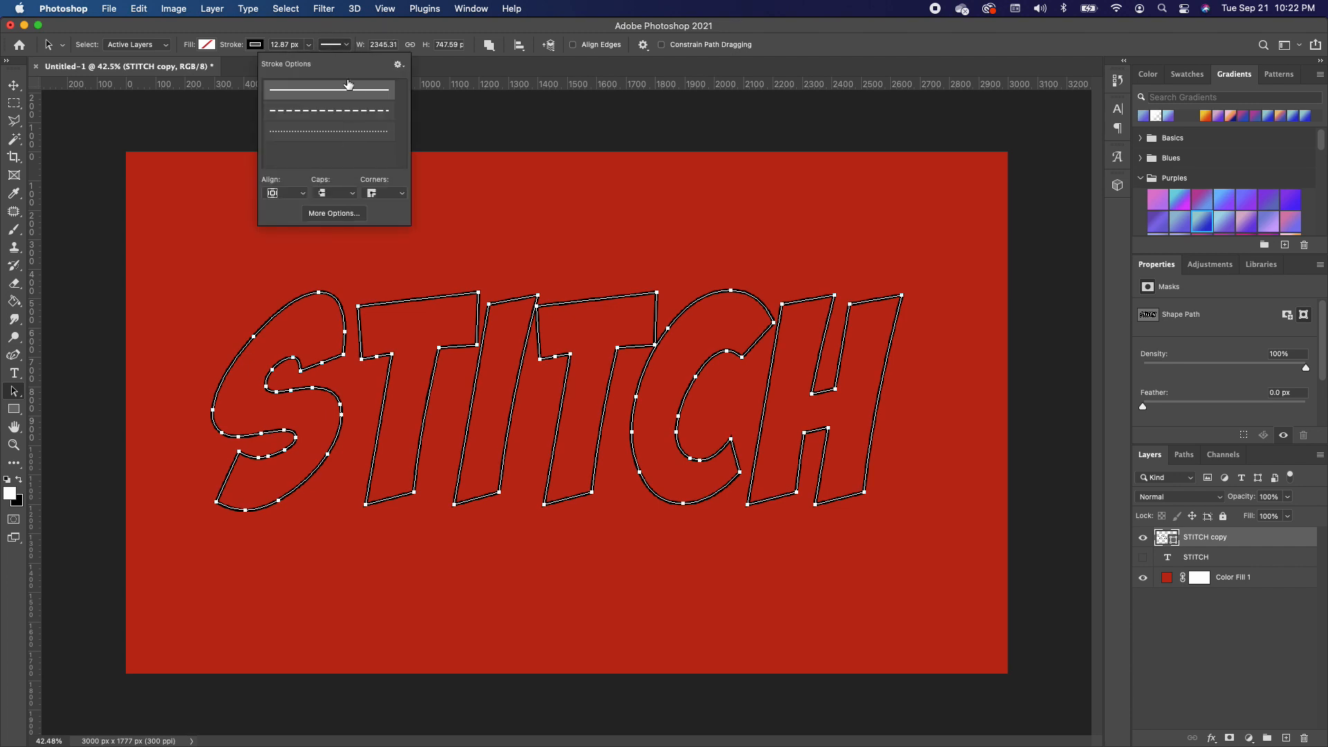
pyautogui.moveTo(347, 88)
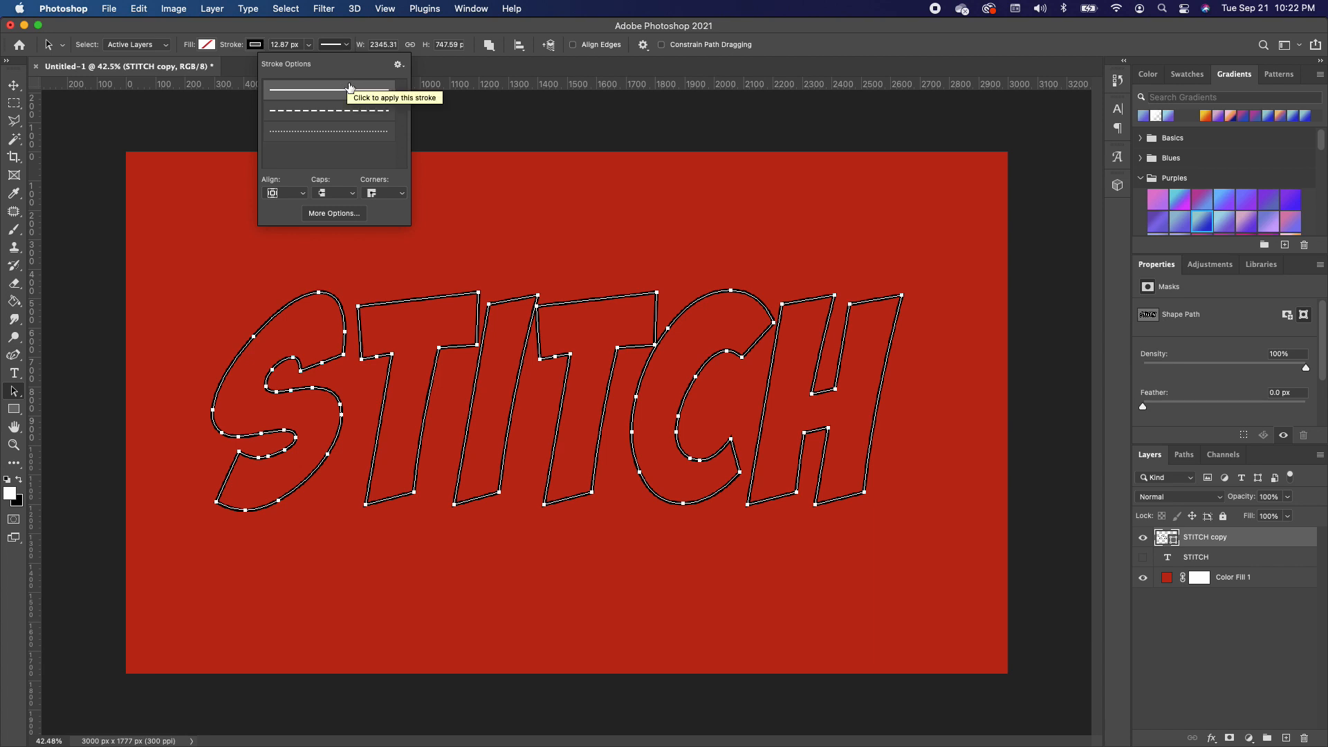
pyautogui.click(326, 111)
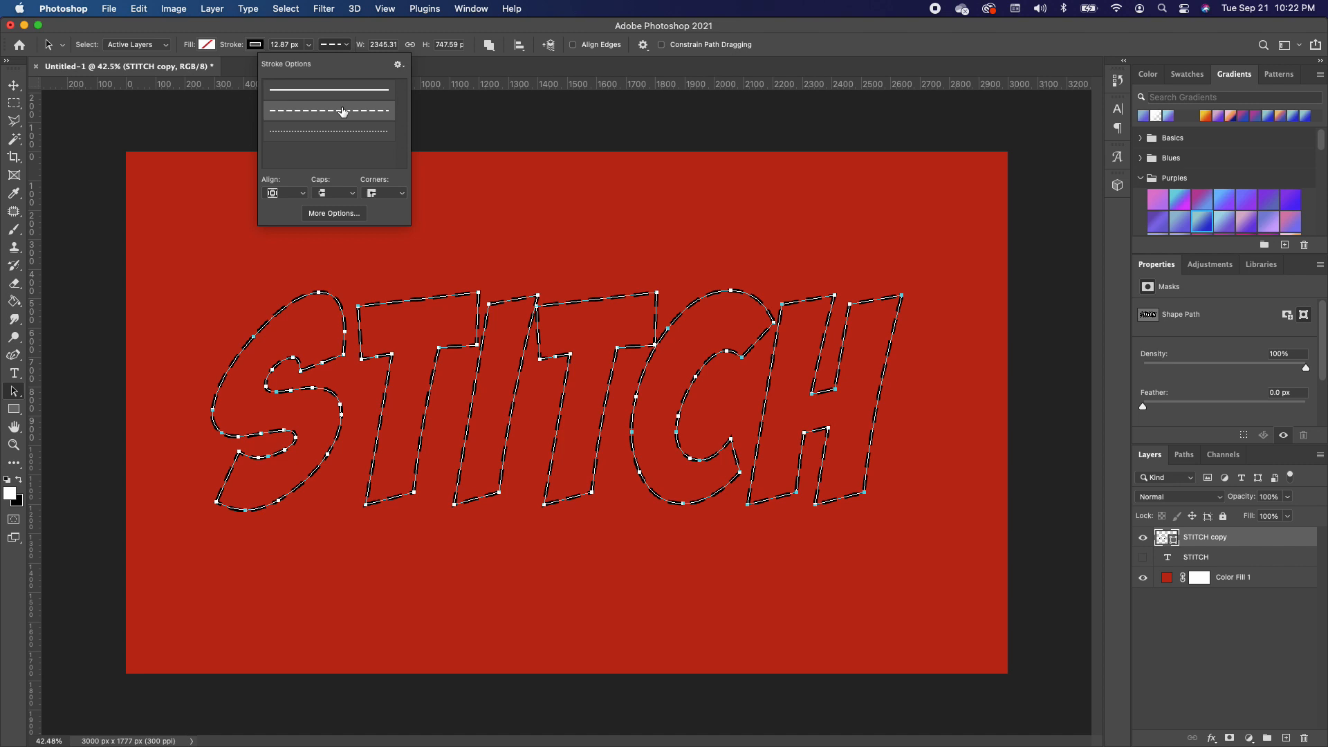
pyautogui.click(285, 194)
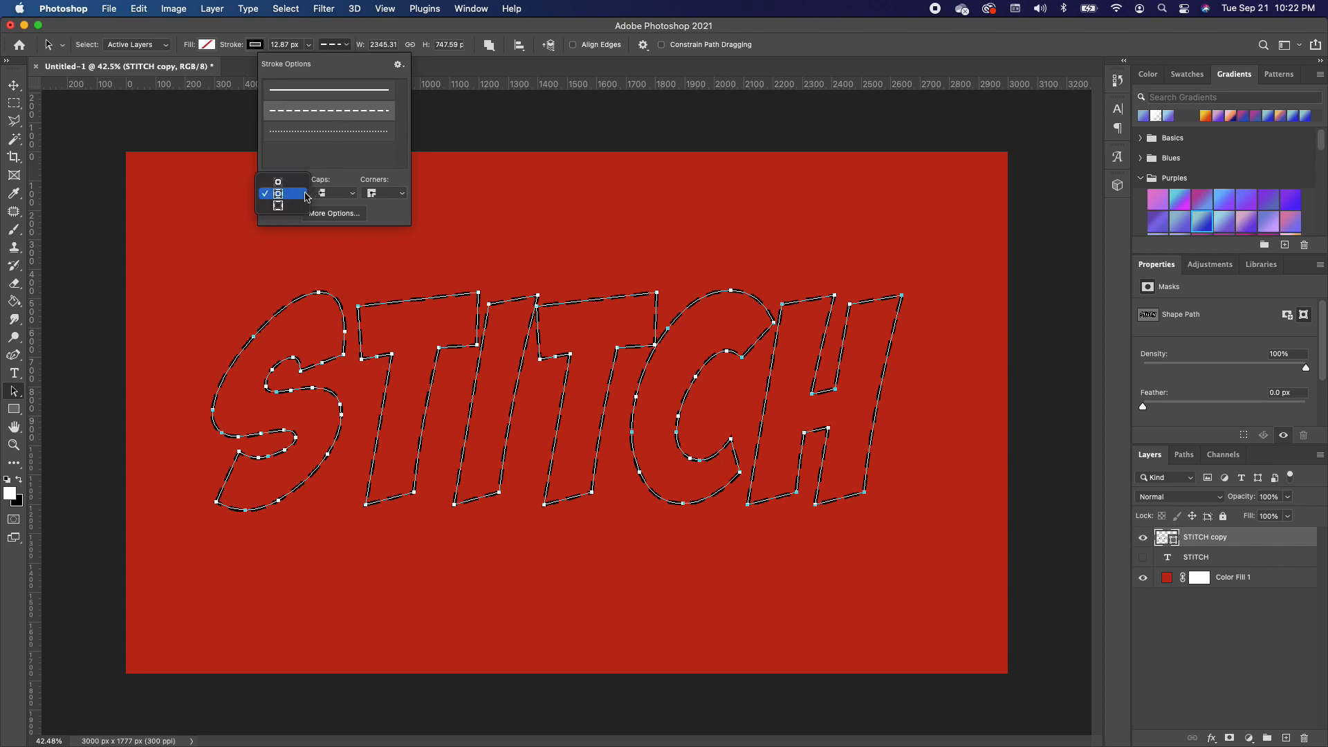
pyautogui.moveTo(265, 200)
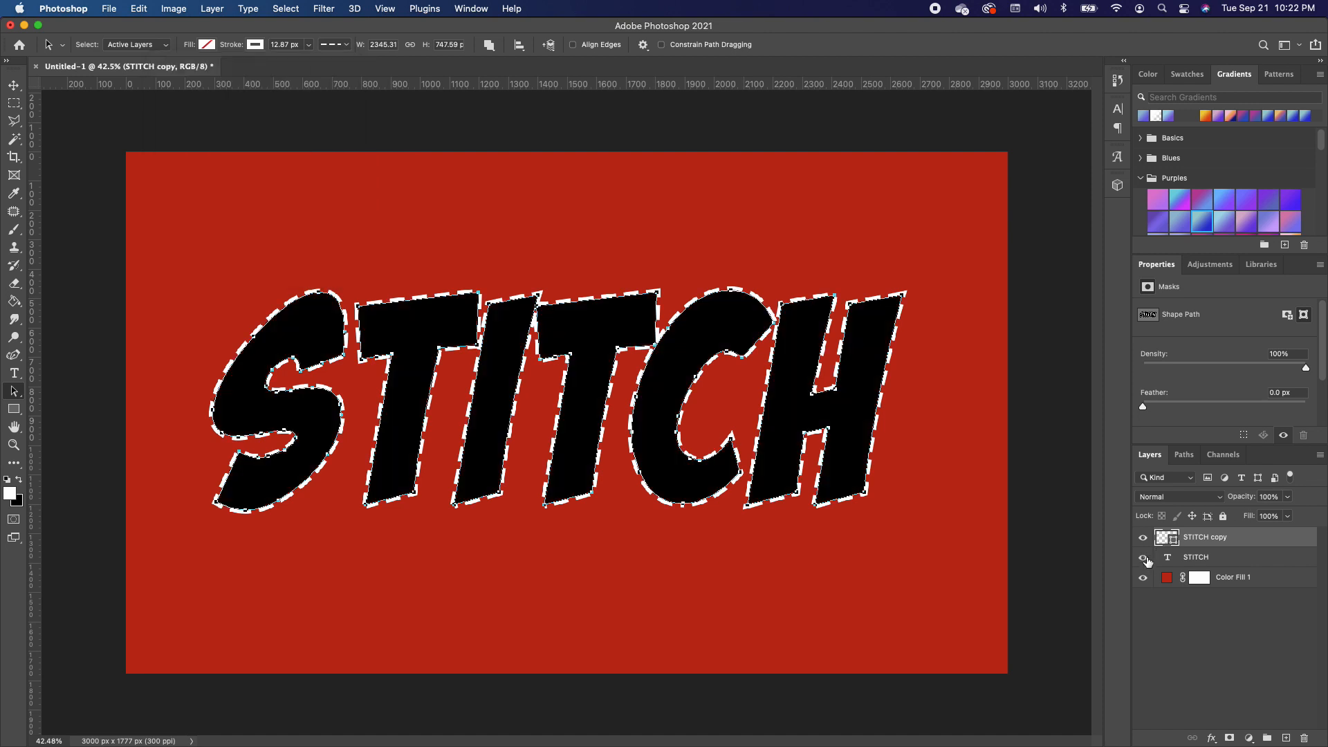
# Step: Set the white dashed stroke to 10 px and deselect with the Move tool to preview
pyautogui.click(1144, 561)
pyautogui.write('10')
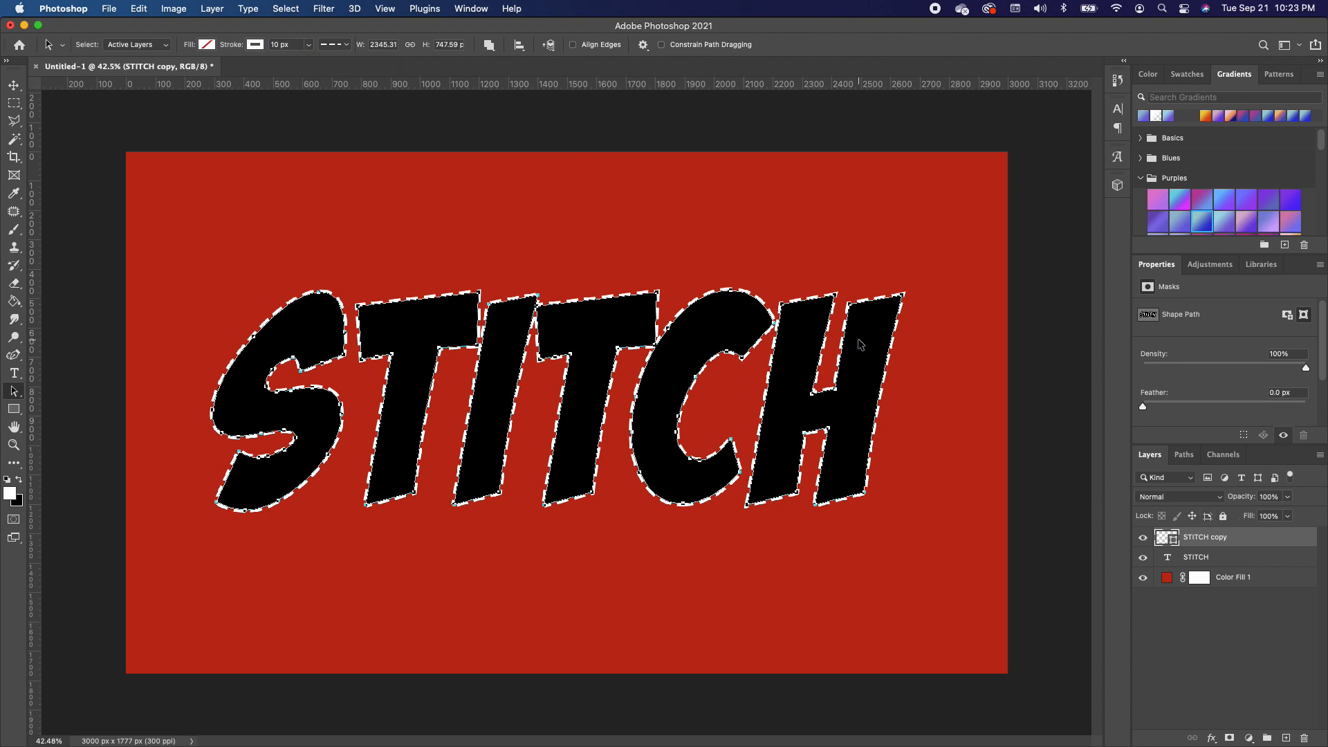
pyautogui.moveTo(857, 340)
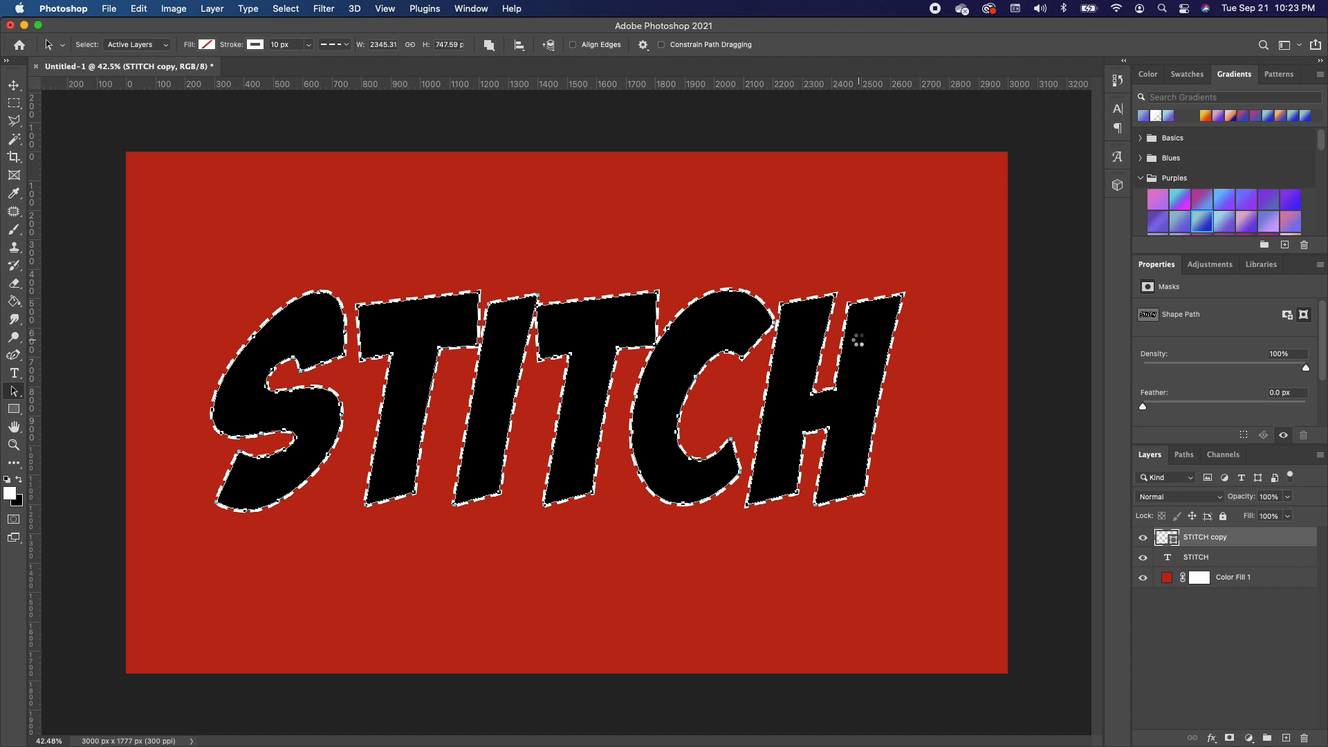
pyautogui.click(14, 84)
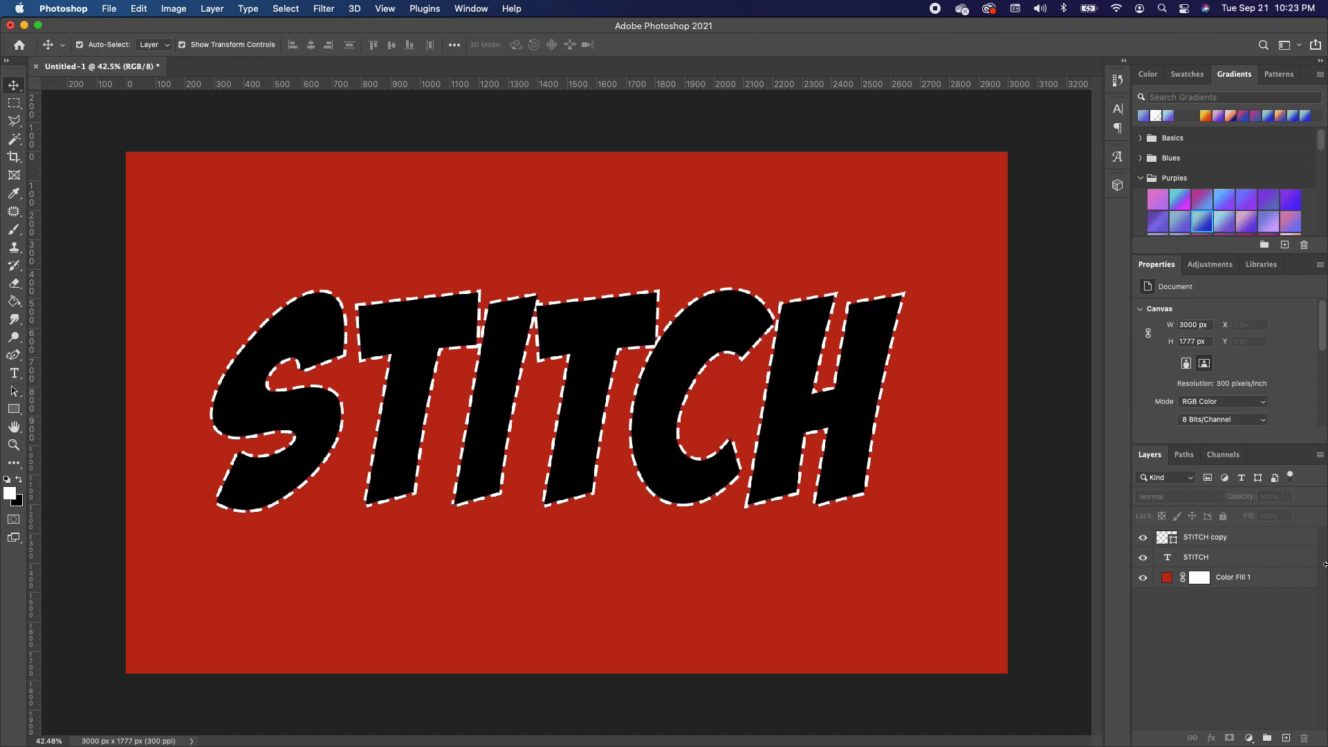
# Step: Duplicate the dashed shape into STITCH copy 2 and reselect the lower STITCH copy
pyautogui.press('cmd+j')
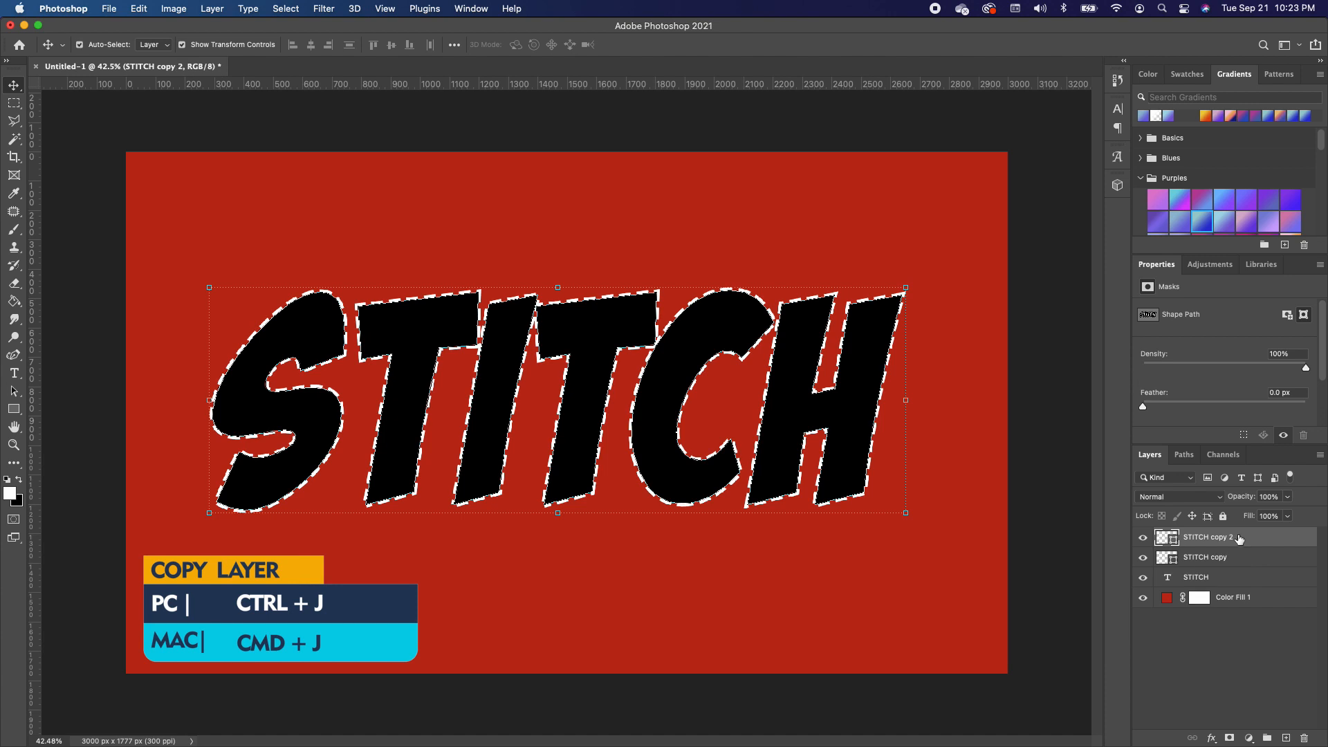
pyautogui.click(1205, 558)
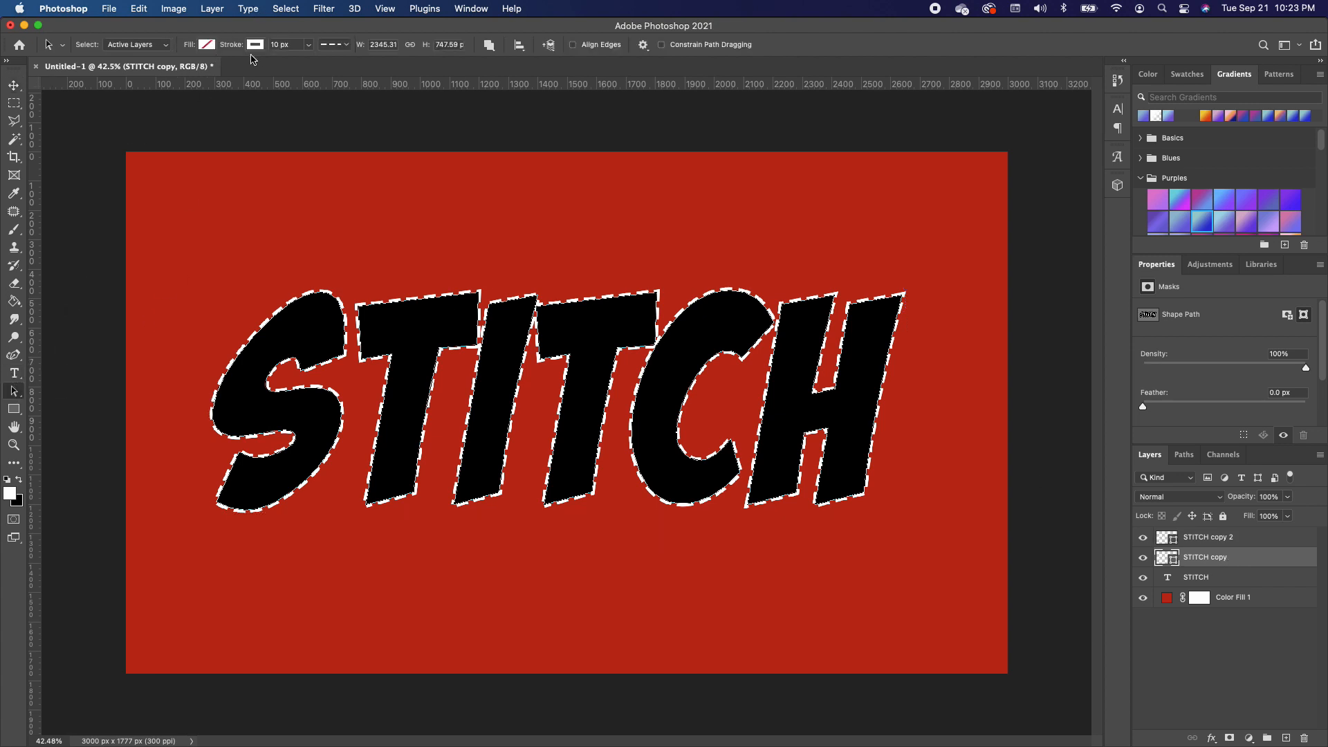
# Step: Give the lower copy a solid black stroke about 54 px wide, then deselect to view the result
pyautogui.click(206, 44)
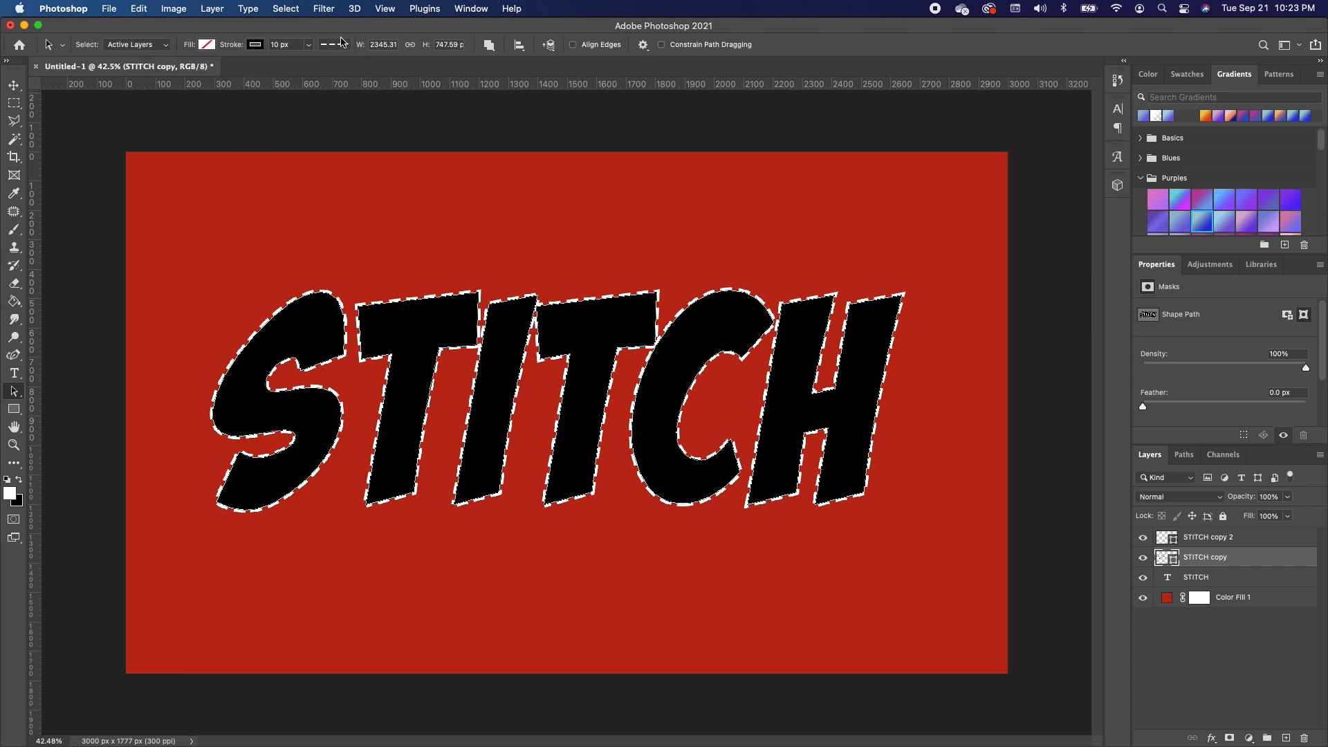
pyautogui.click(337, 44)
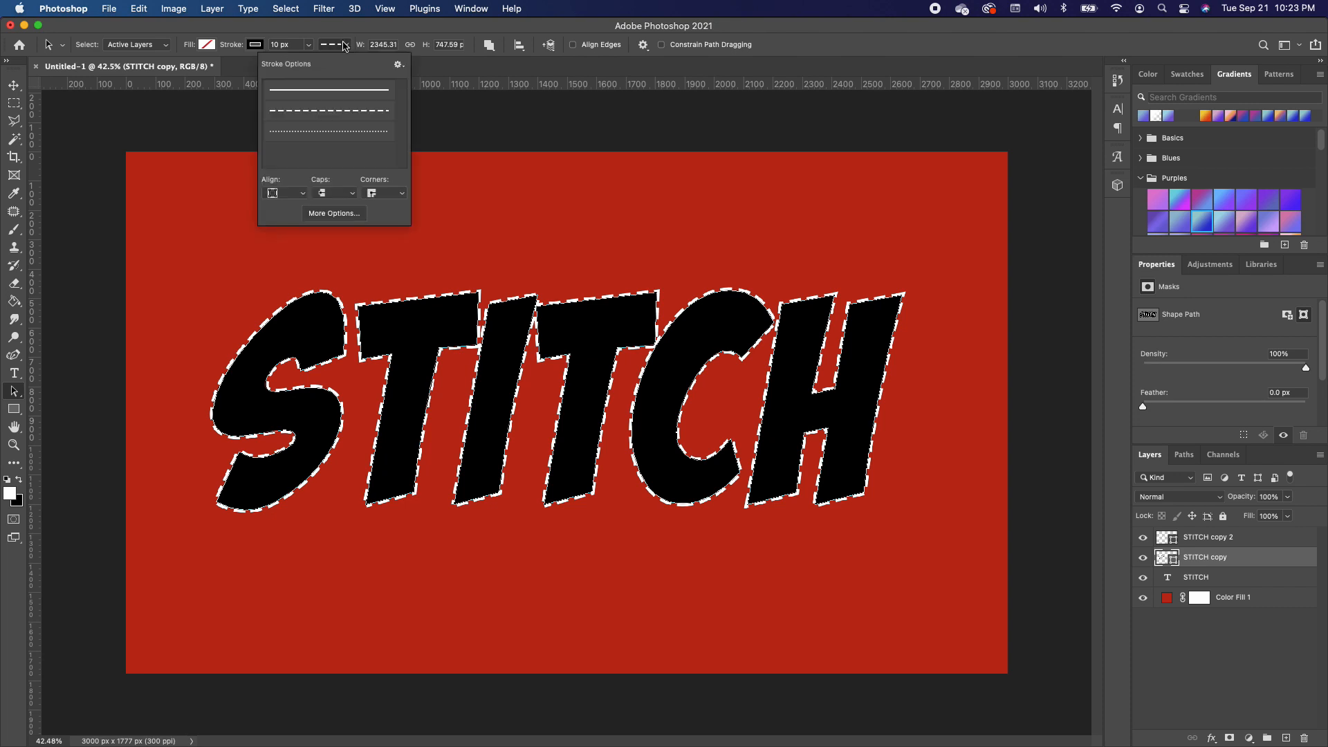
pyautogui.click(326, 90)
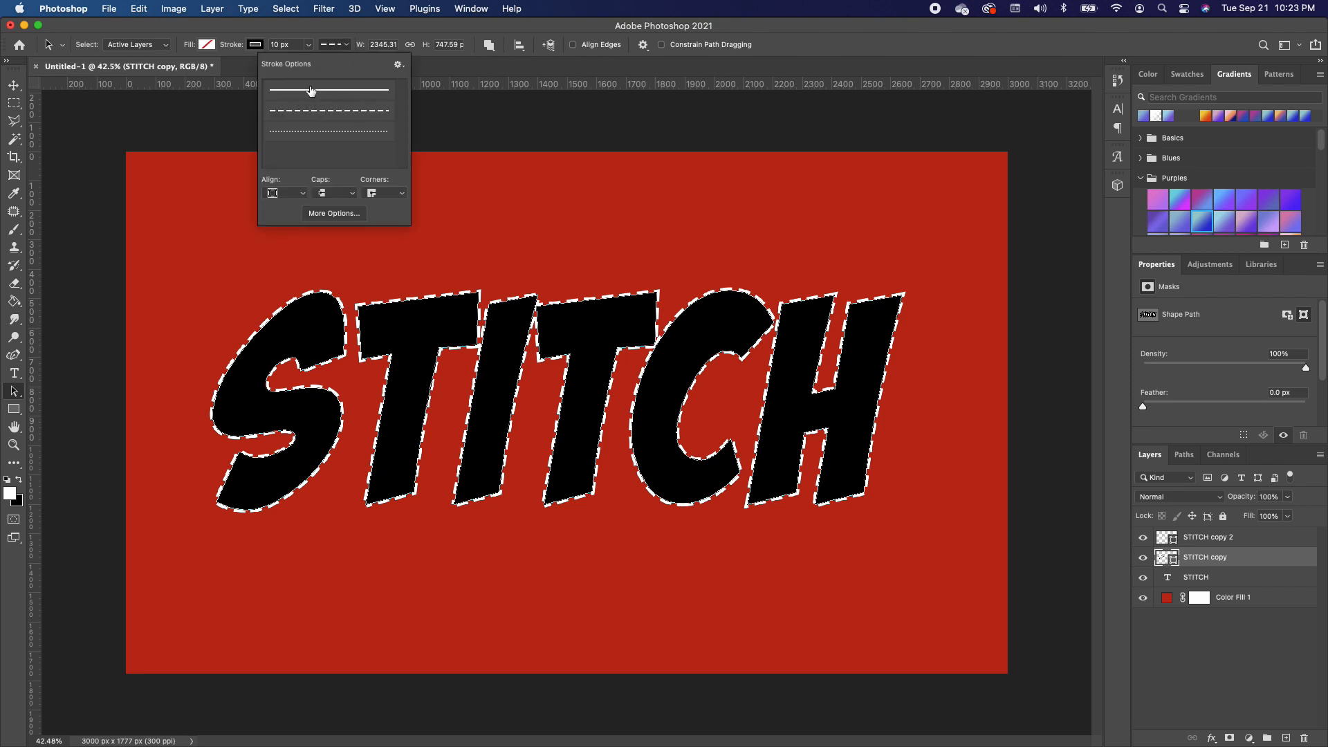
pyautogui.click(328, 92)
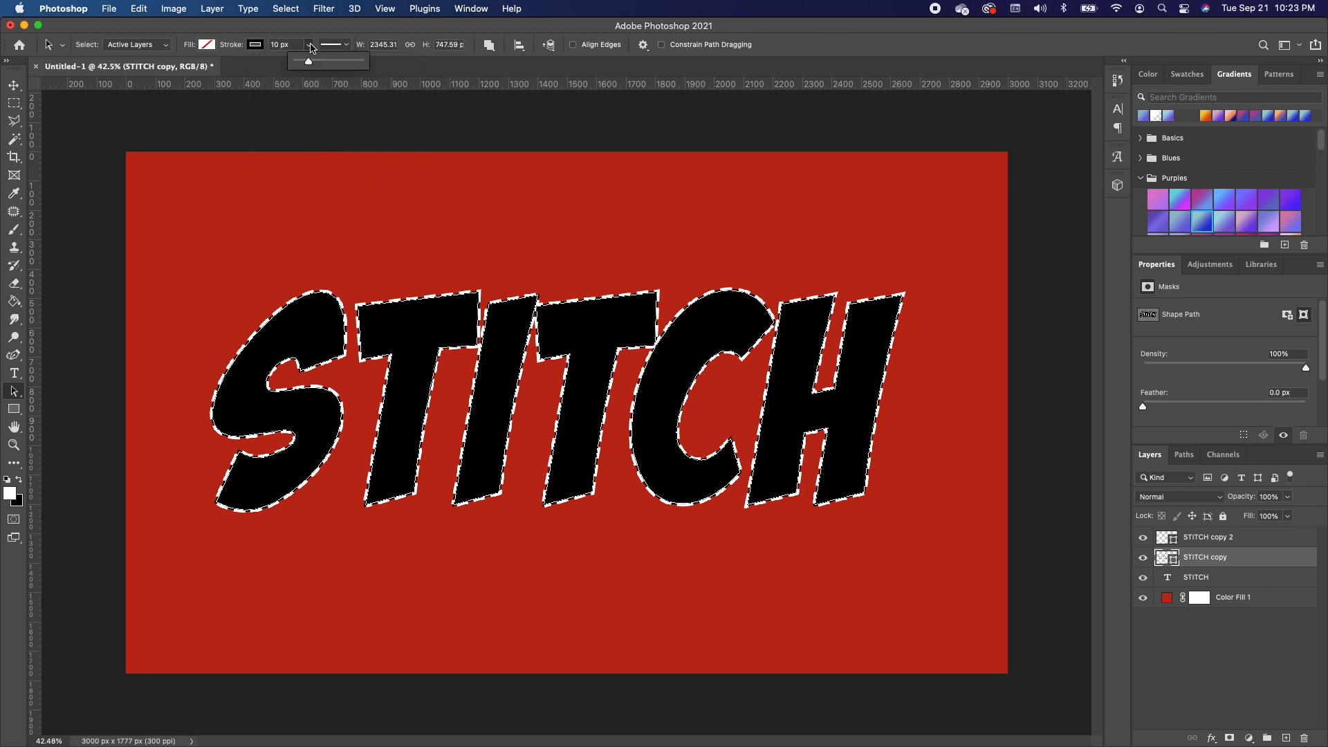
pyautogui.moveTo(295, 59); pyautogui.dragTo(314, 60)
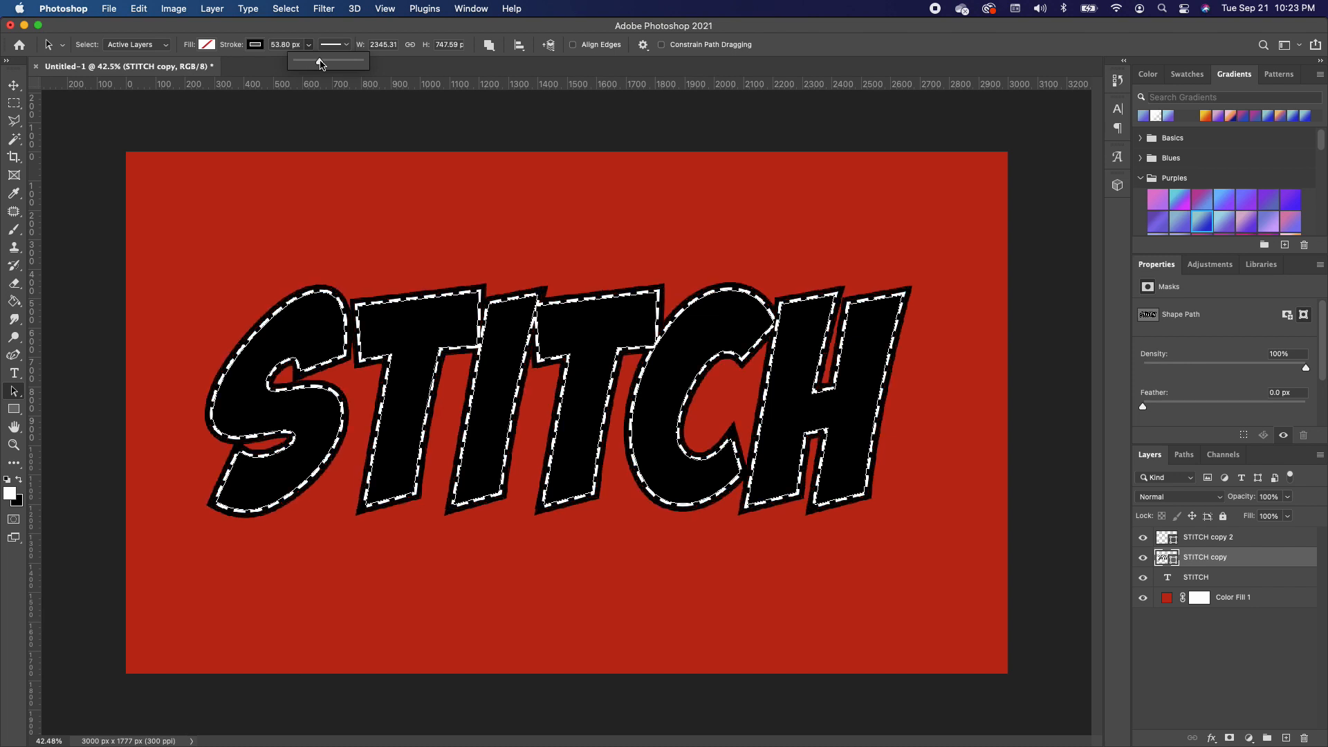
pyautogui.moveTo(13, 84)
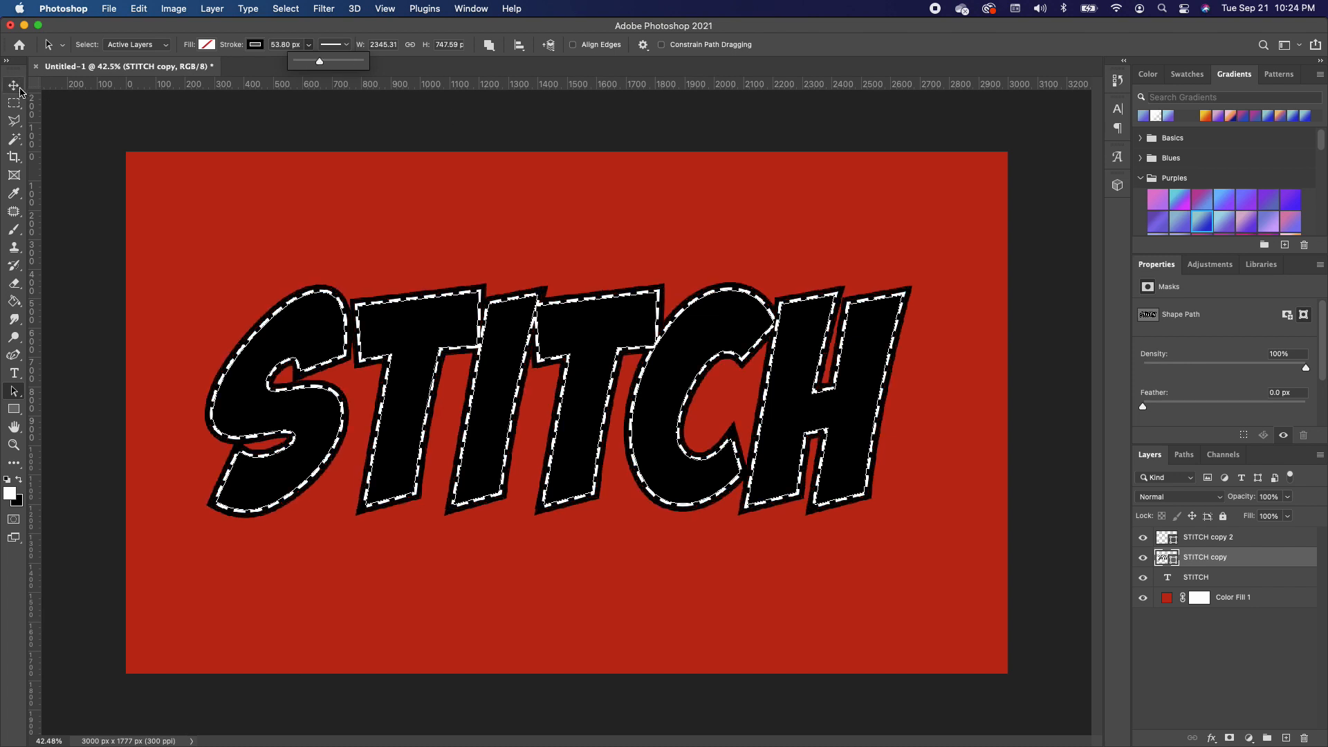
pyautogui.click(14, 84)
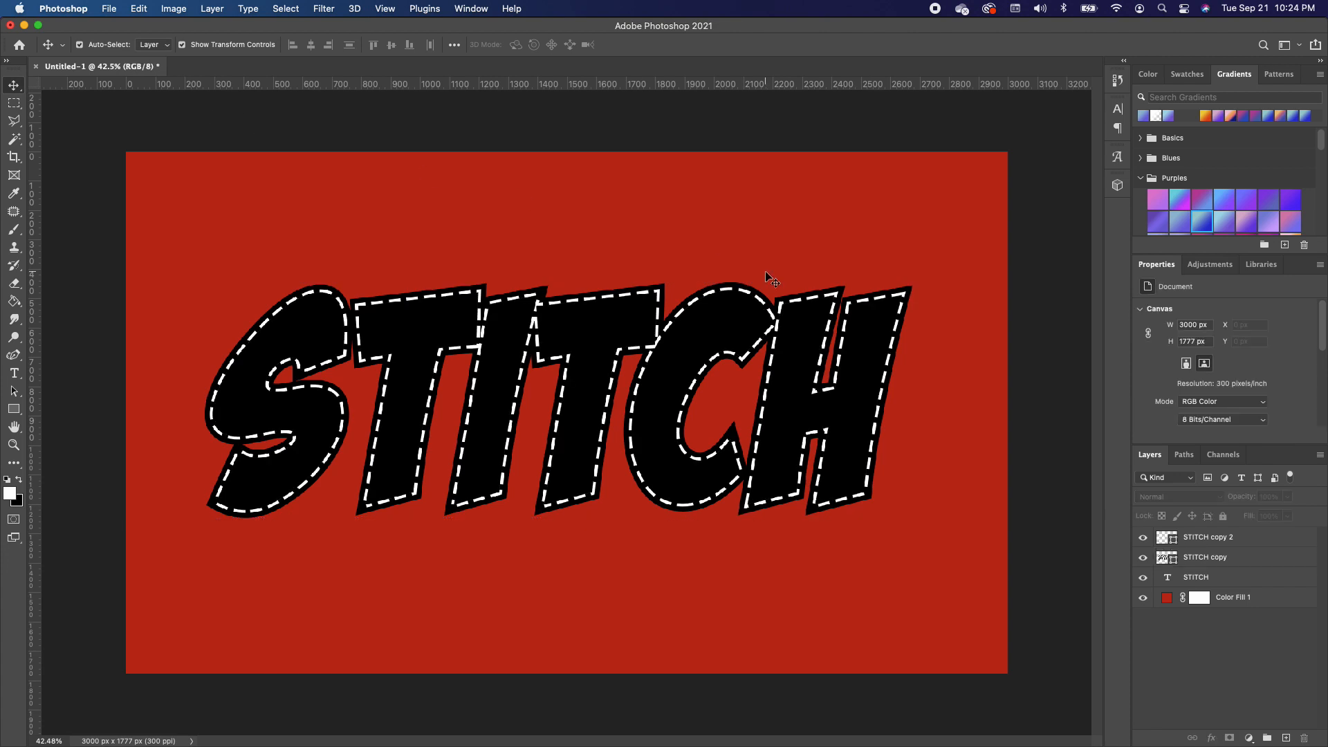